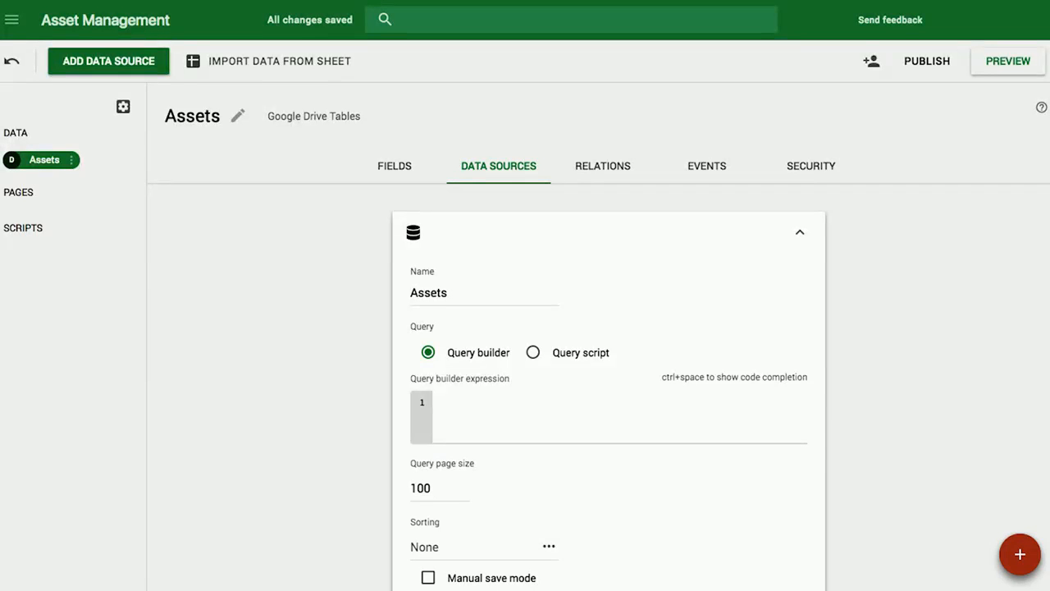
Step: Switch from the Asset Management data sources to the InsertEmp app's Admin page
click(706, 165)
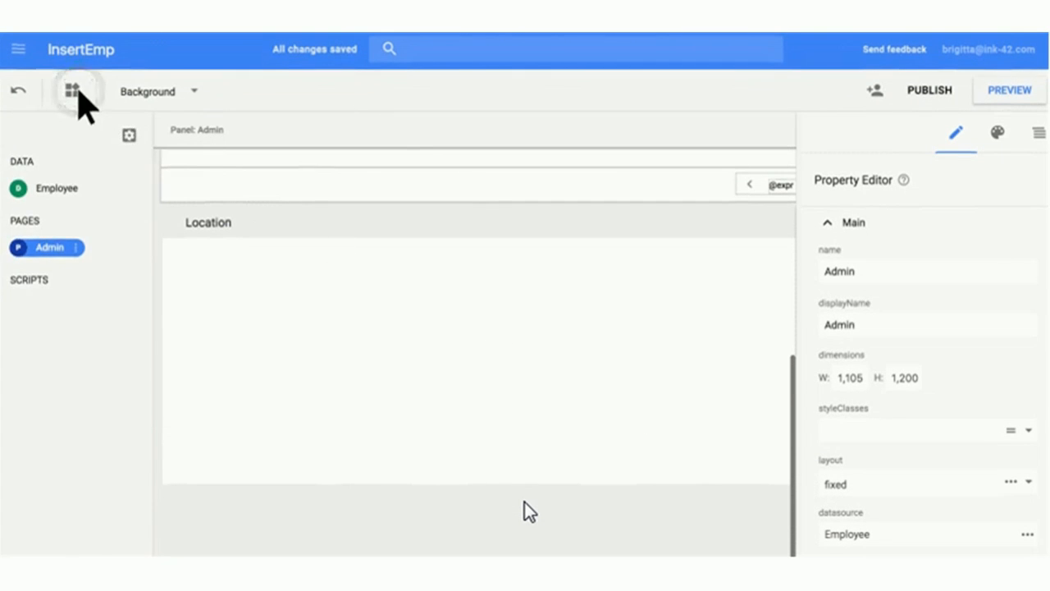
Step: Place a Google Map widget from the palette into the Location panel
click(72, 90)
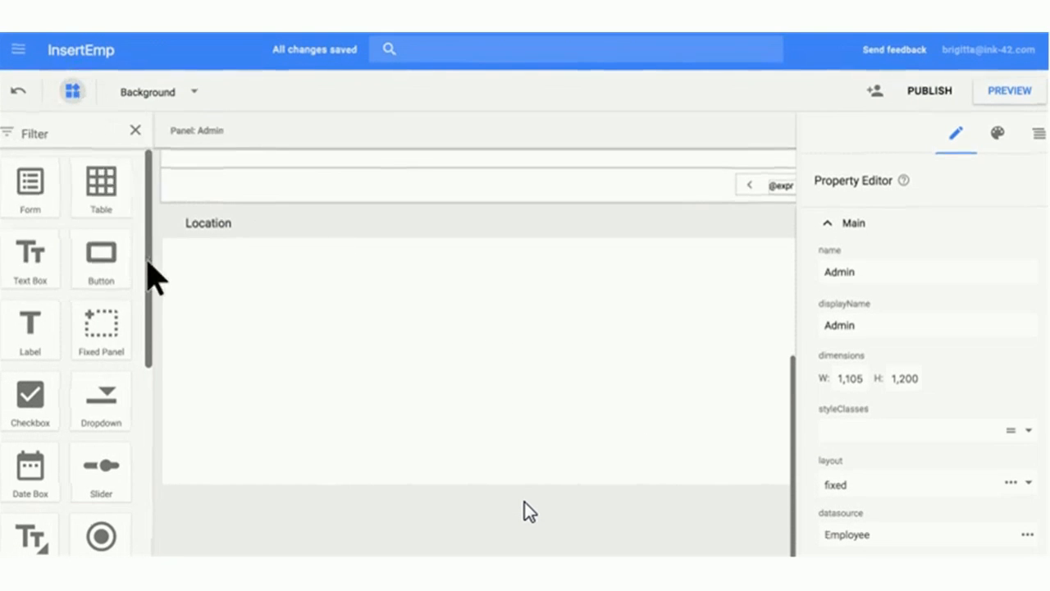
scroll(down, 3)
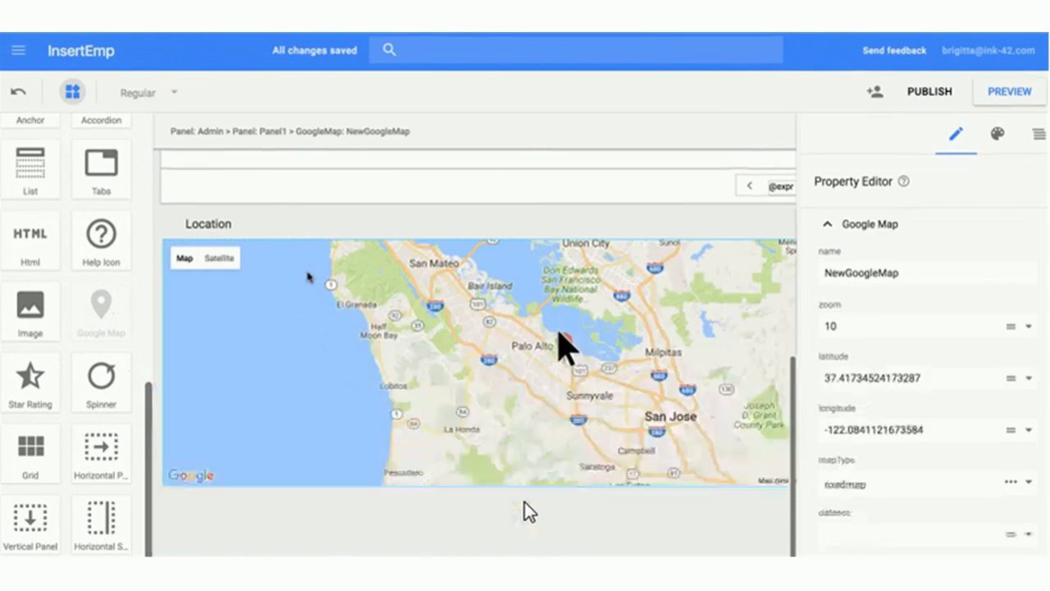
scroll(down, 3)
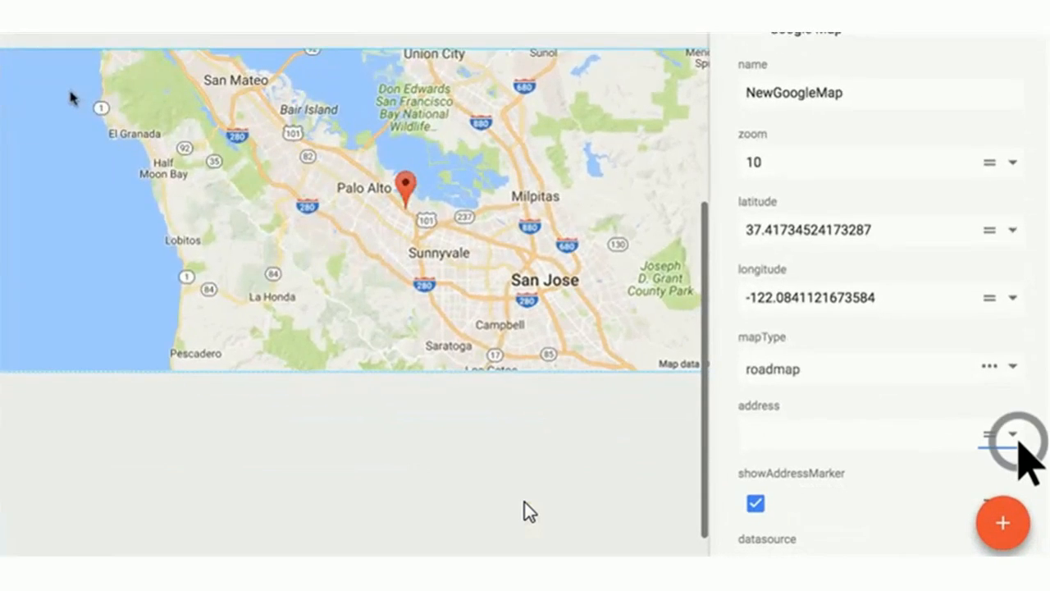
Step: Bind the map's address property to the Location data field
click(1014, 433)
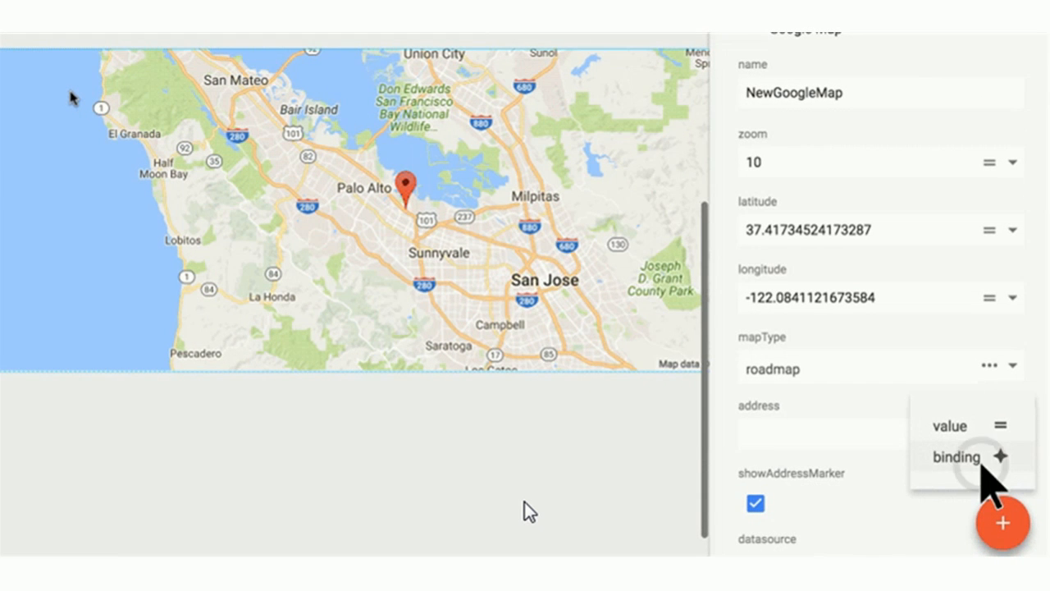
click(955, 456)
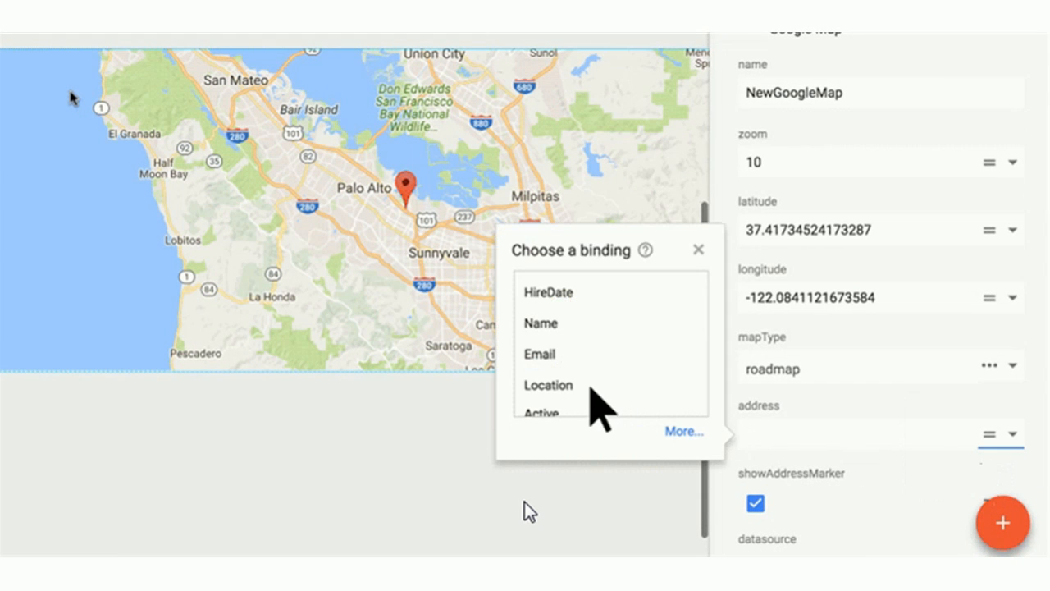
click(548, 384)
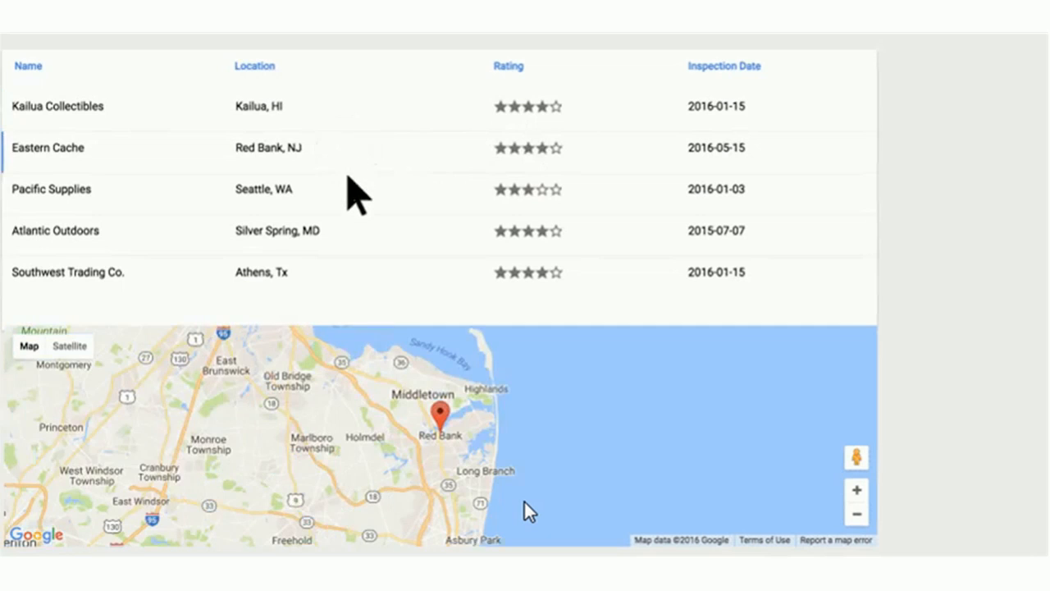
Step: Preview the app, then review the data model's Security save and delete permissions
click(53, 189)
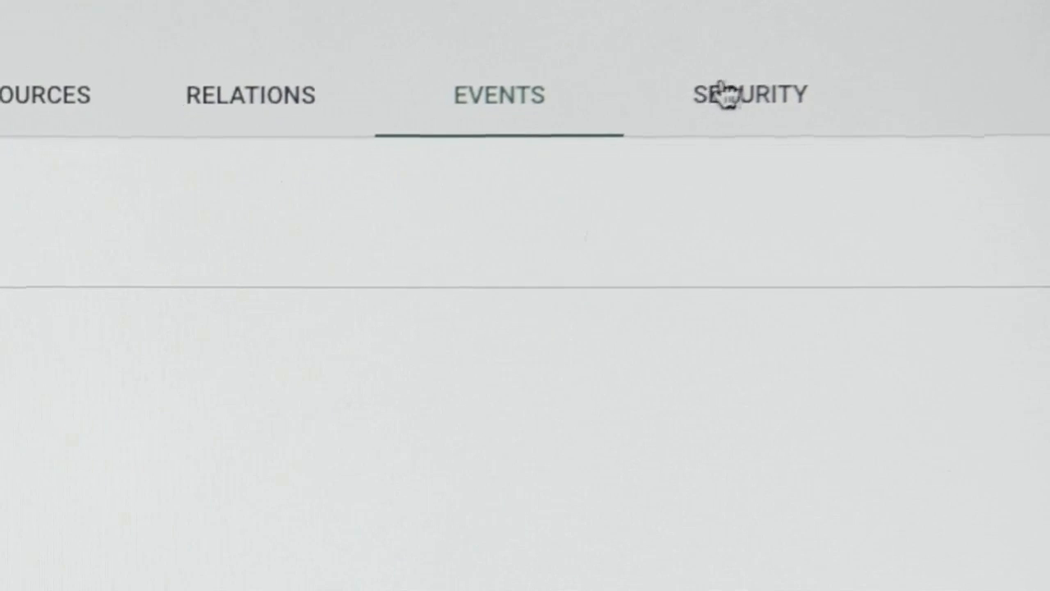
click(748, 93)
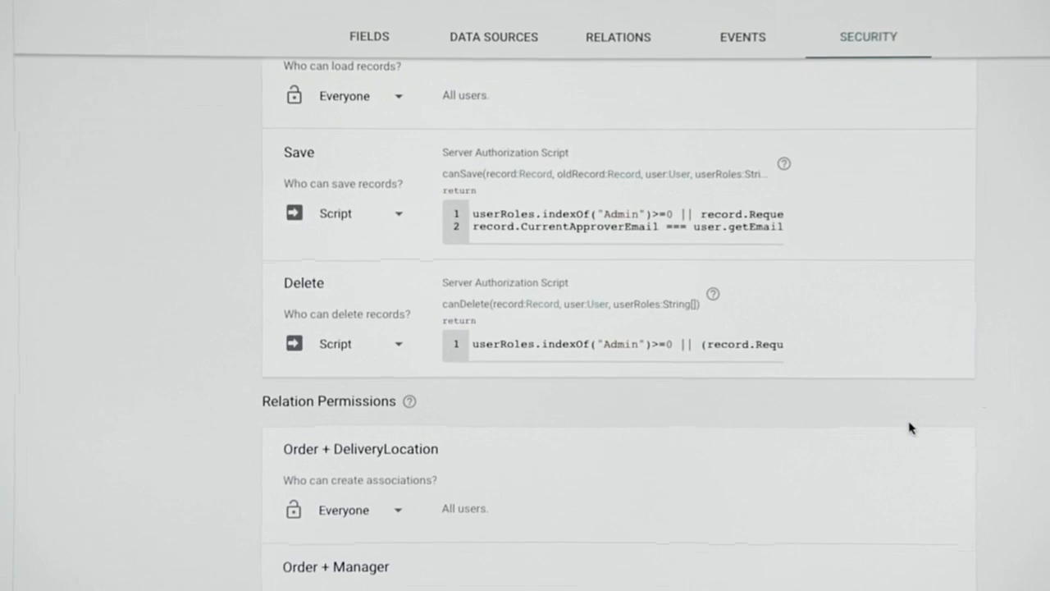